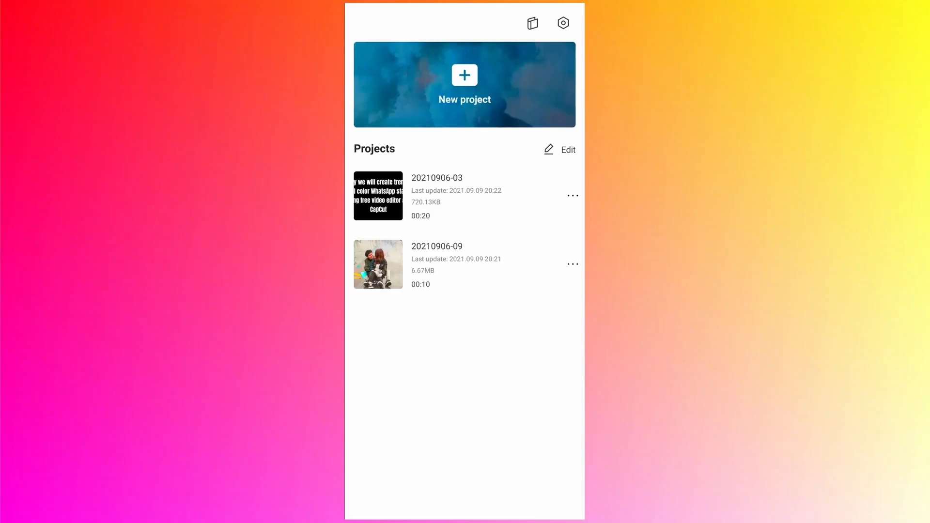
Step: Start a new project with the 13-second baseball video from the album
{"action": "left_click", "coordinate": [464, 84]}
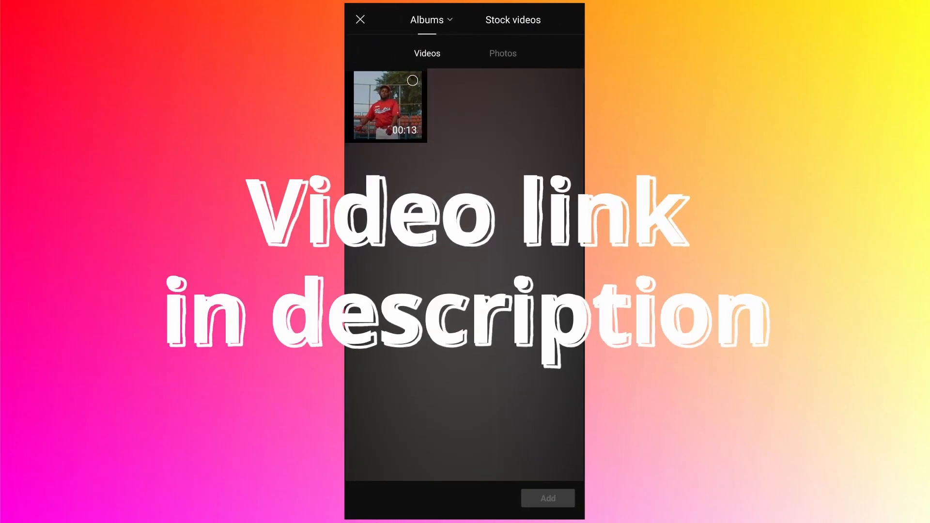
{"action": "left_click", "coordinate": [388, 106]}
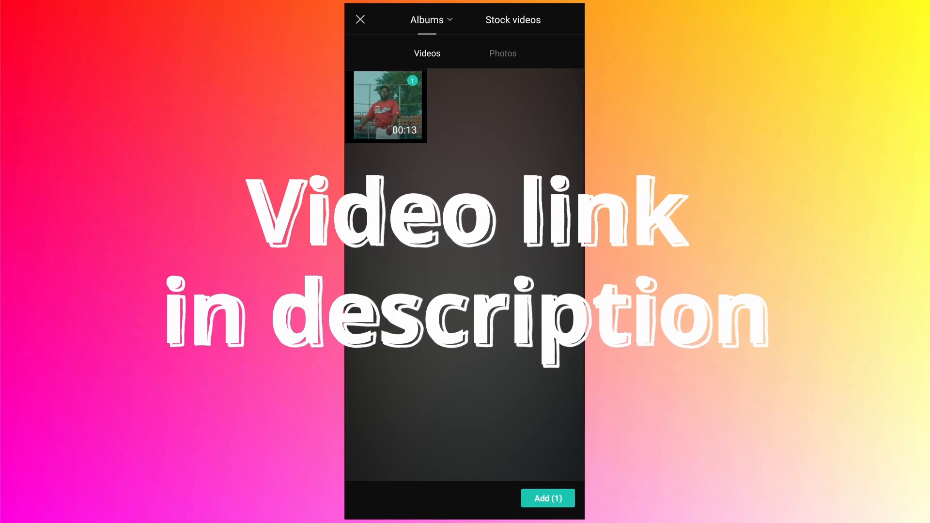
{"action": "left_click", "coordinate": [546, 498]}
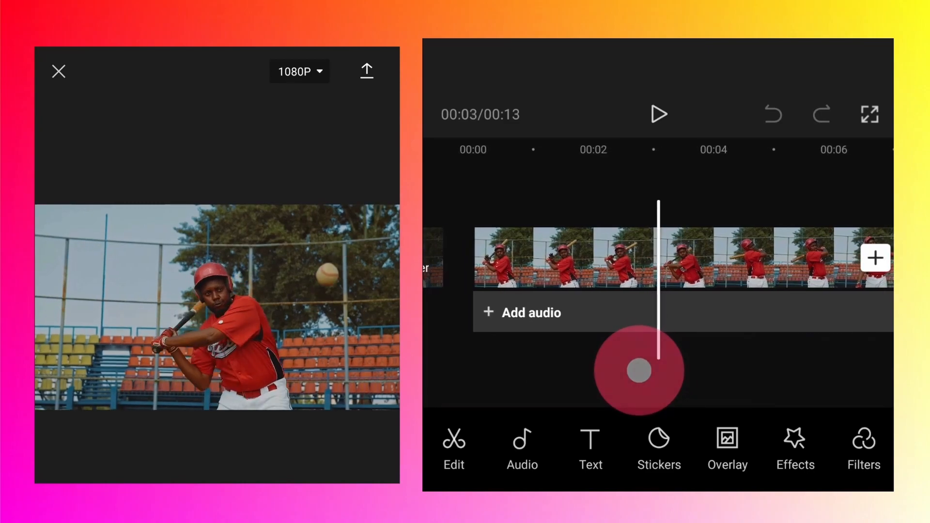
Step: Select the baseball clip on the timeline to reveal its editing tools
{"action": "left_click", "coordinate": [638, 371]}
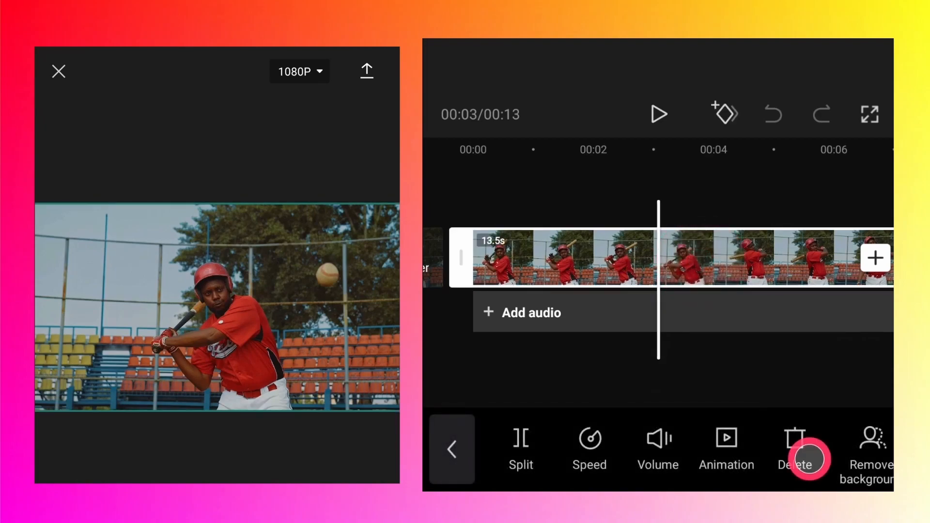
Step: Insert a freeze frame at the batting moment and preview it, stretching the video to 16 seconds
{"action": "scroll", "scroll_direction": "right", "scroll_amount": 3}
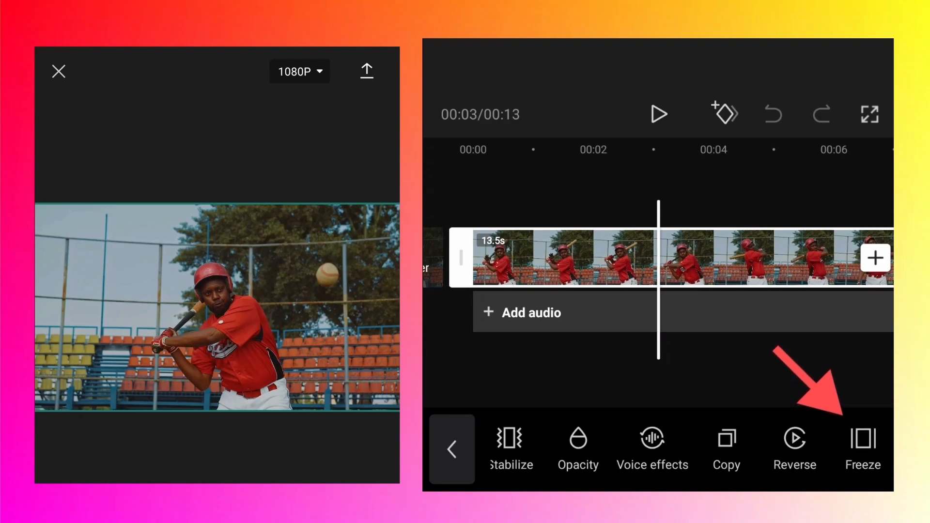
{"action": "left_click", "coordinate": [862, 449]}
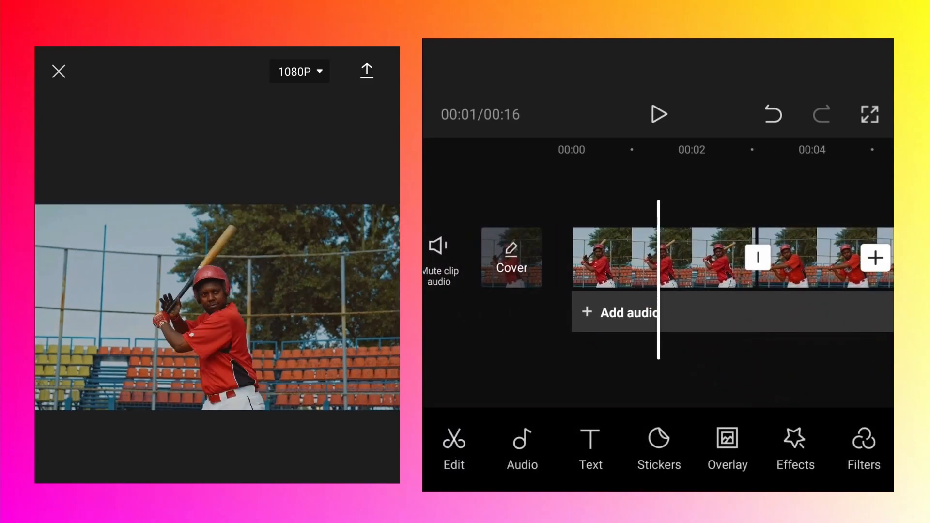
{"action": "left_click", "coordinate": [658, 114]}
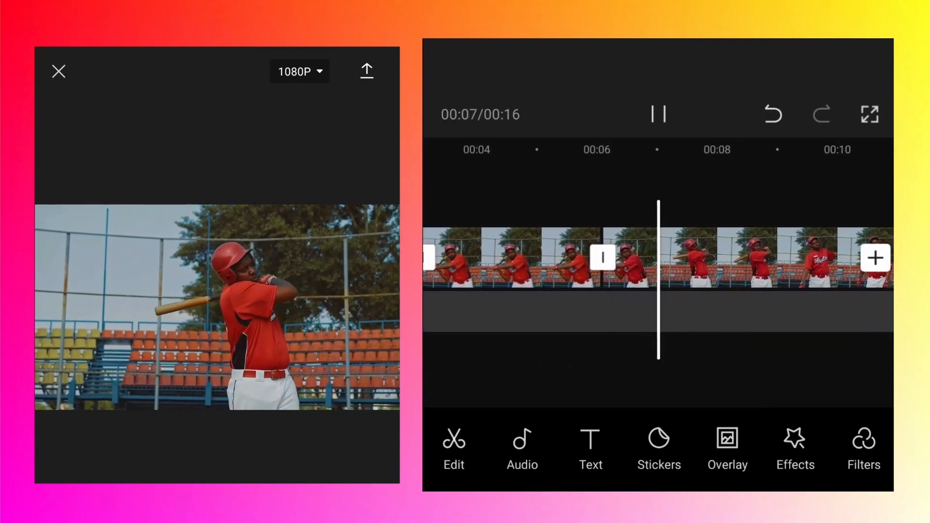
{"action": "left_click", "coordinate": [658, 114]}
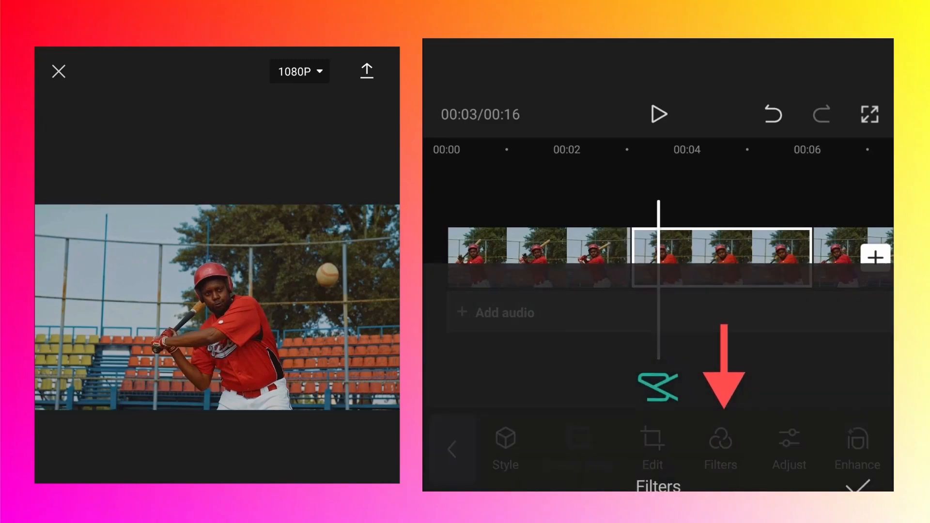
Step: Try the Brown filter, then apply the black-and-white BW 2 filter to the freeze frame
{"action": "left_click", "coordinate": [720, 447]}
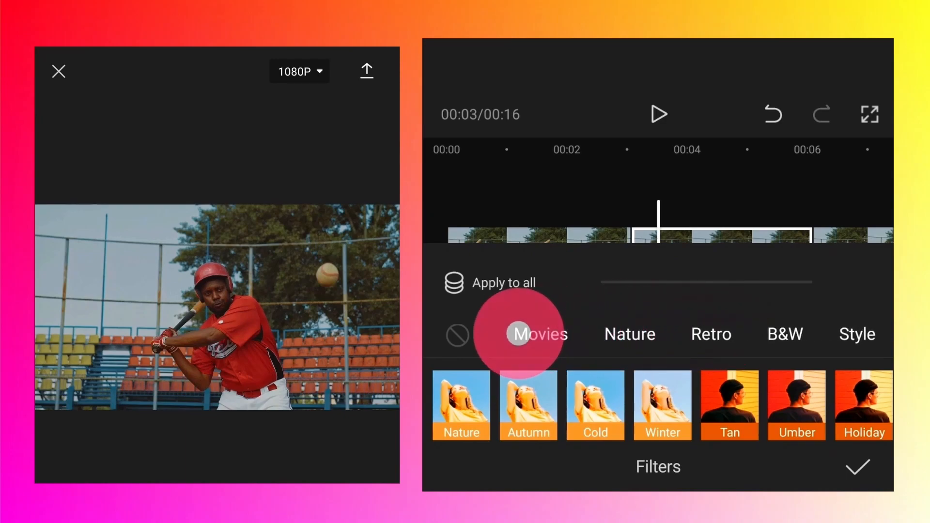
{"action": "left_click", "coordinate": [784, 333]}
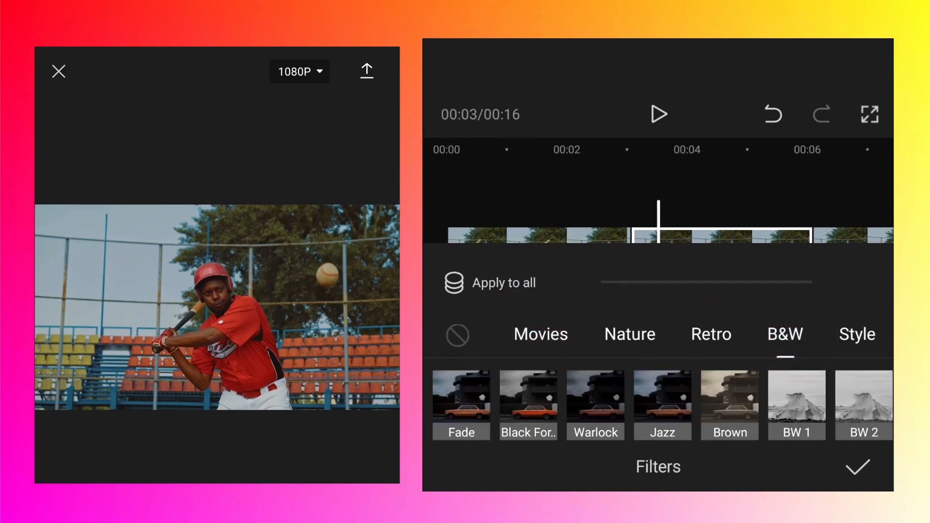
{"action": "left_click", "coordinate": [729, 405]}
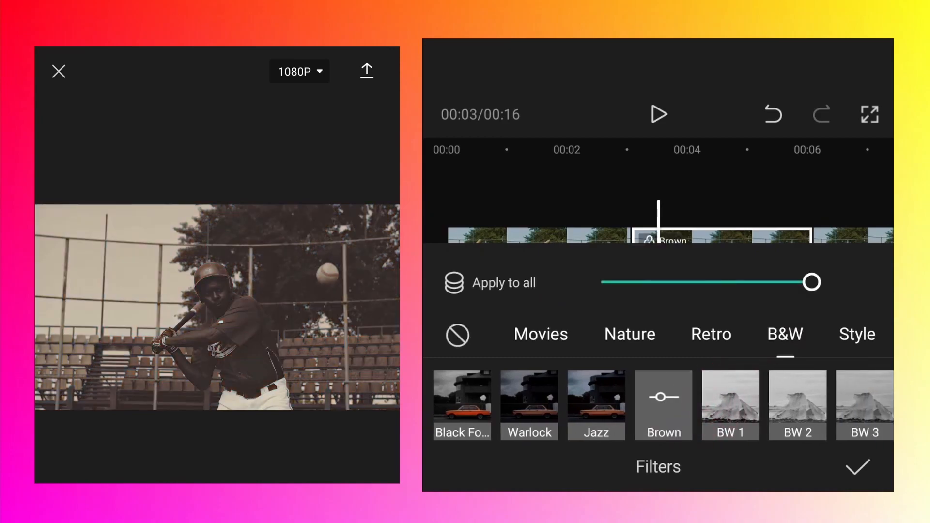
{"action": "left_click", "coordinate": [797, 405]}
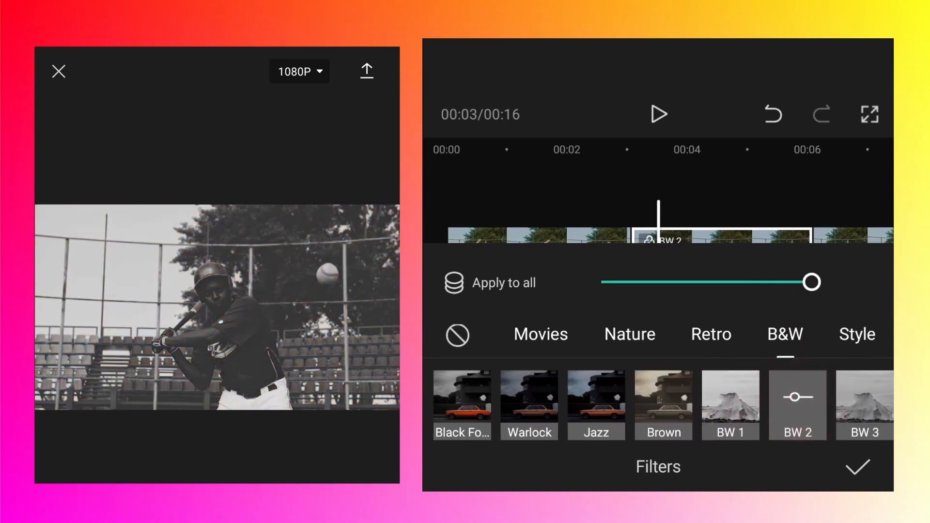
{"action": "left_click", "coordinate": [730, 405]}
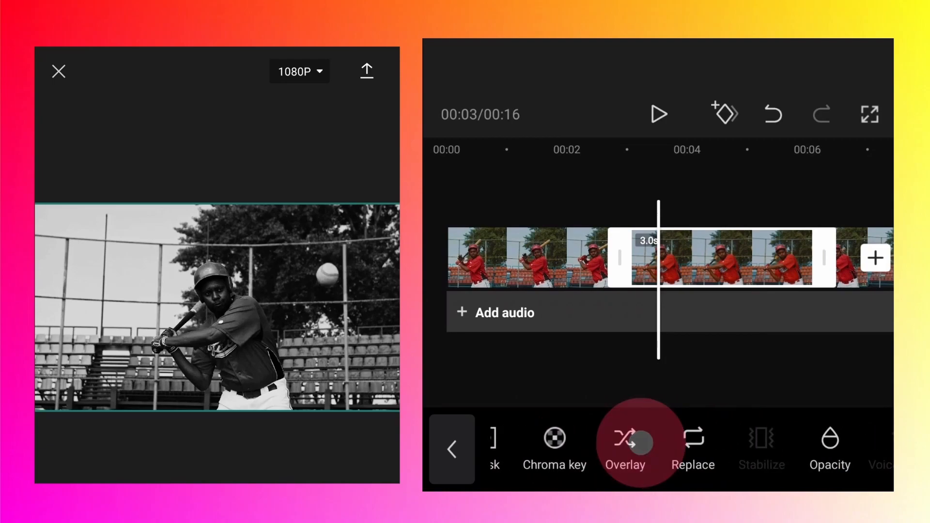
Step: Duplicate the freeze-frame clip and move the copy onto an overlay track
{"action": "scroll", "scroll_direction": "left", "scroll_amount": 3}
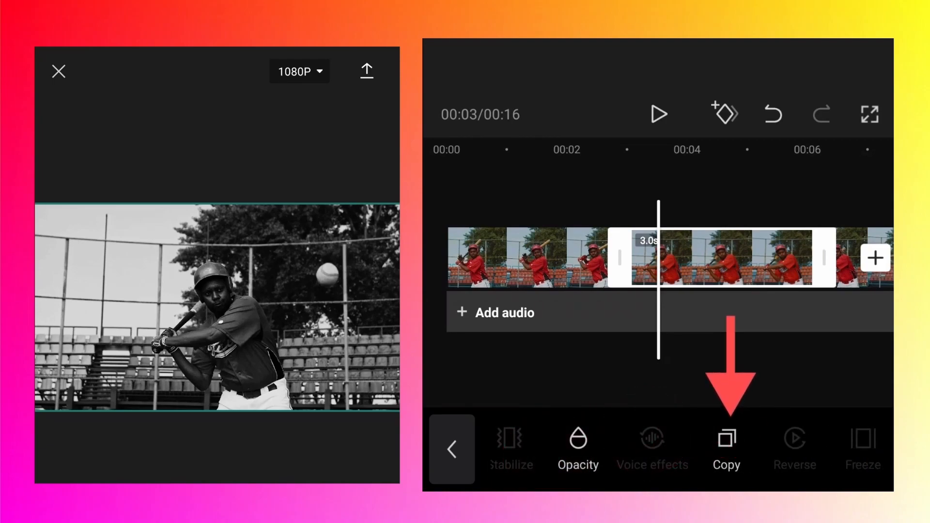
{"action": "left_click", "coordinate": [725, 448]}
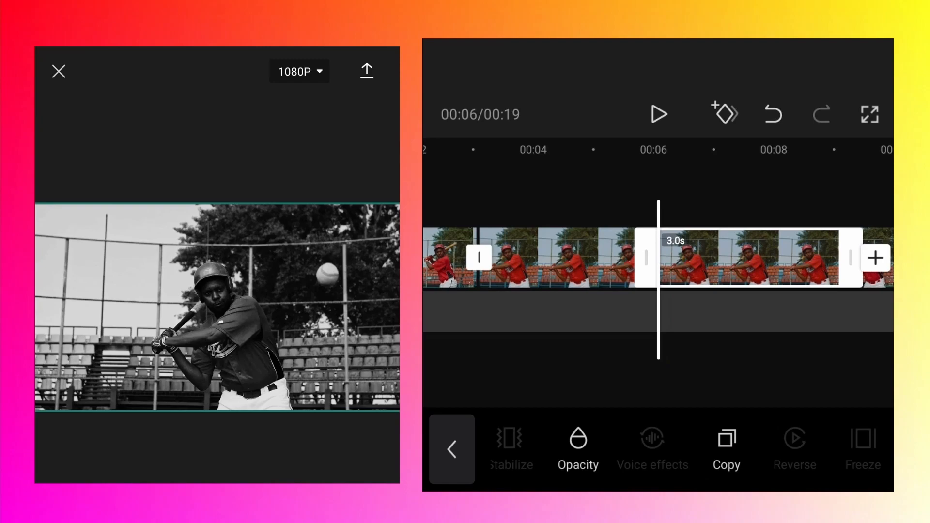
{"action": "scroll", "scroll_direction": "left", "scroll_amount": 3}
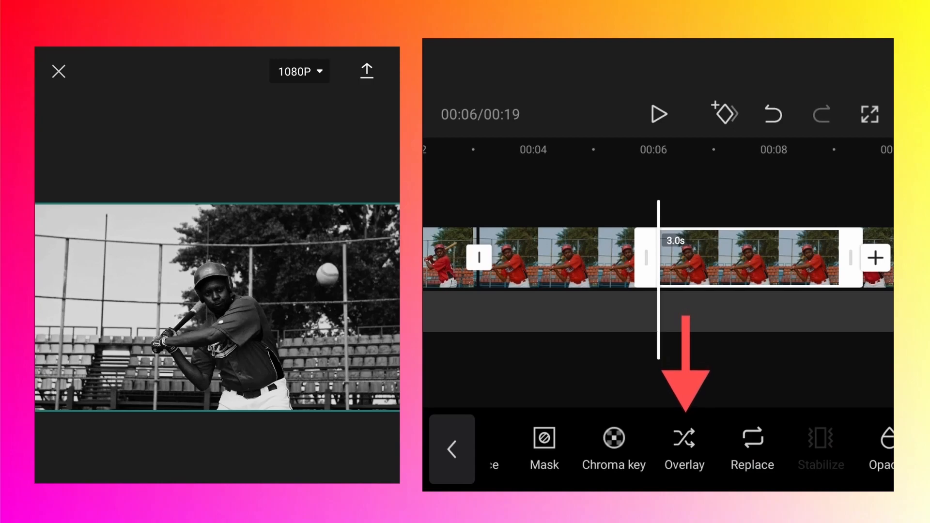
{"action": "left_click", "coordinate": [683, 448]}
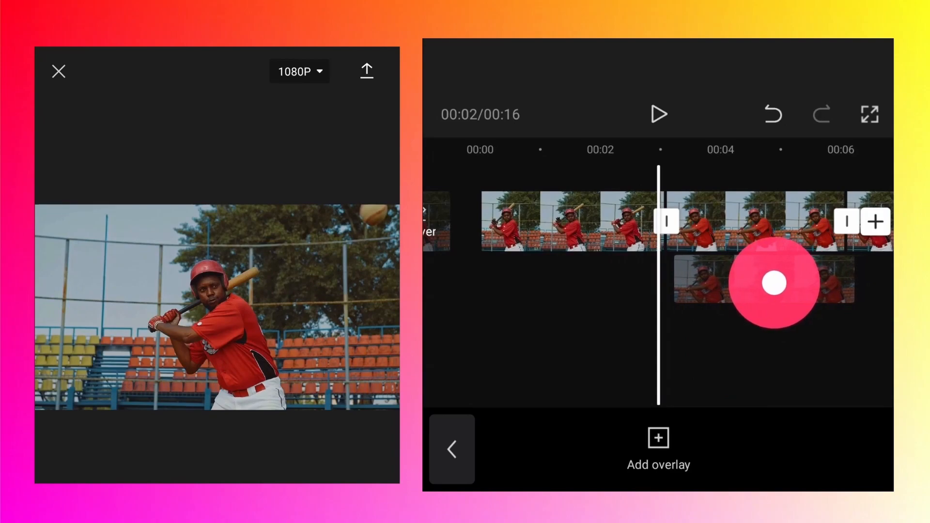
Step: Align the overlay copy directly above the original freeze frame and select it
{"action": "left_click", "coordinate": [771, 282]}
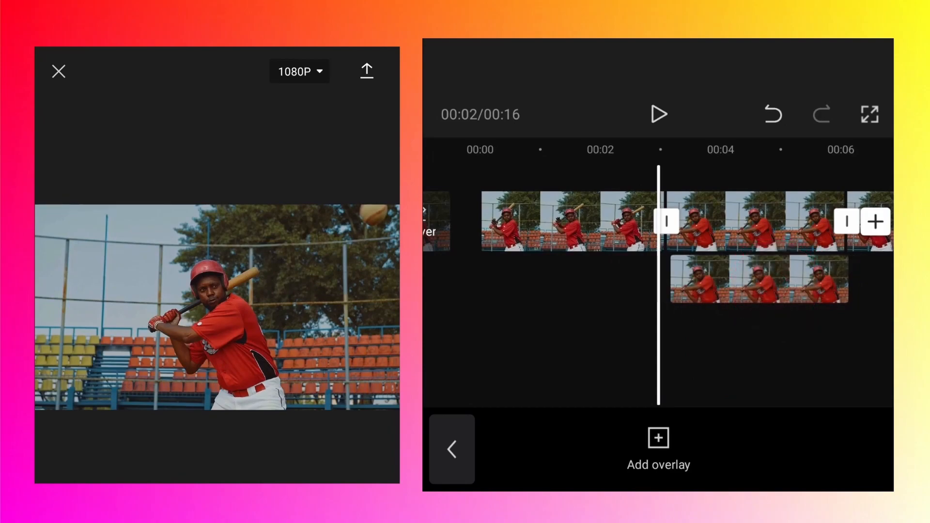
{"action": "left_click", "coordinate": [783, 289]}
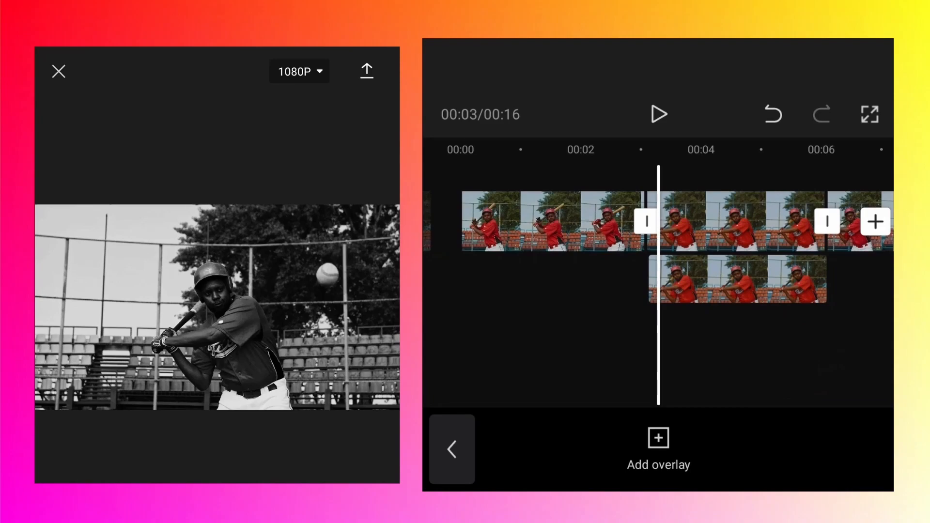
{"action": "left_click", "coordinate": [736, 279]}
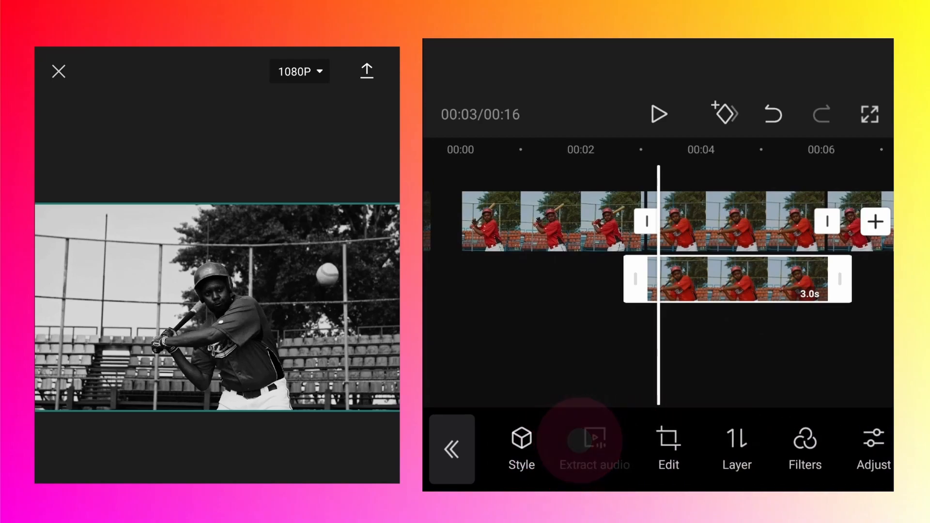
Step: Remove the filter from the overlay copy so it shows in full colour
{"action": "left_click", "coordinate": [804, 448]}
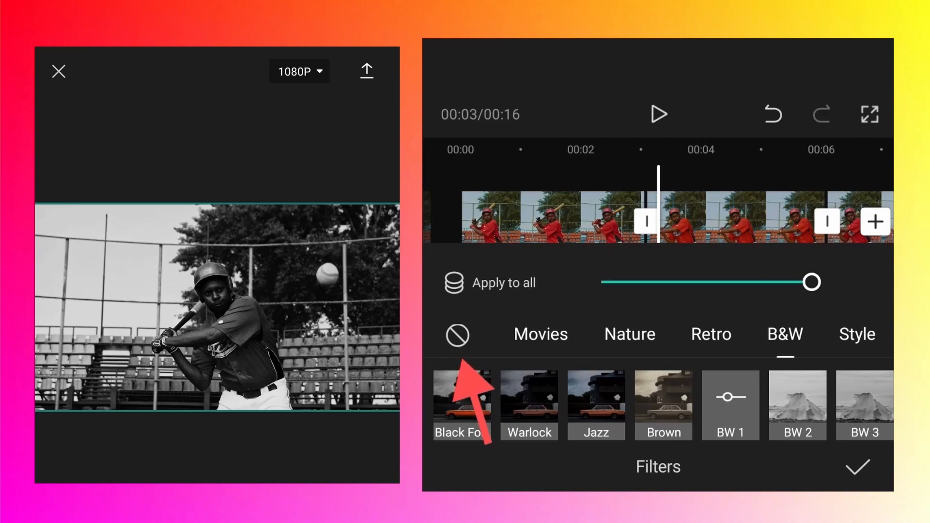
{"action": "left_click", "coordinate": [457, 335]}
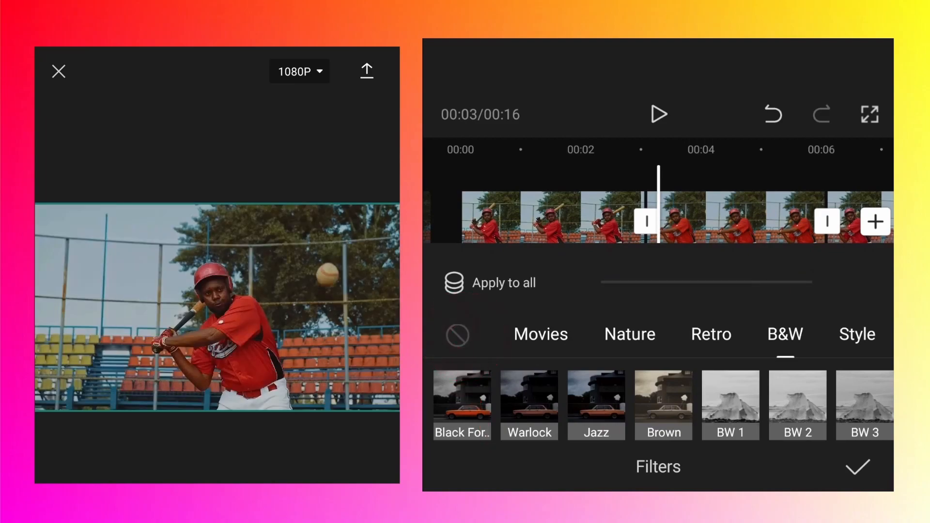
{"action": "left_click", "coordinate": [855, 467]}
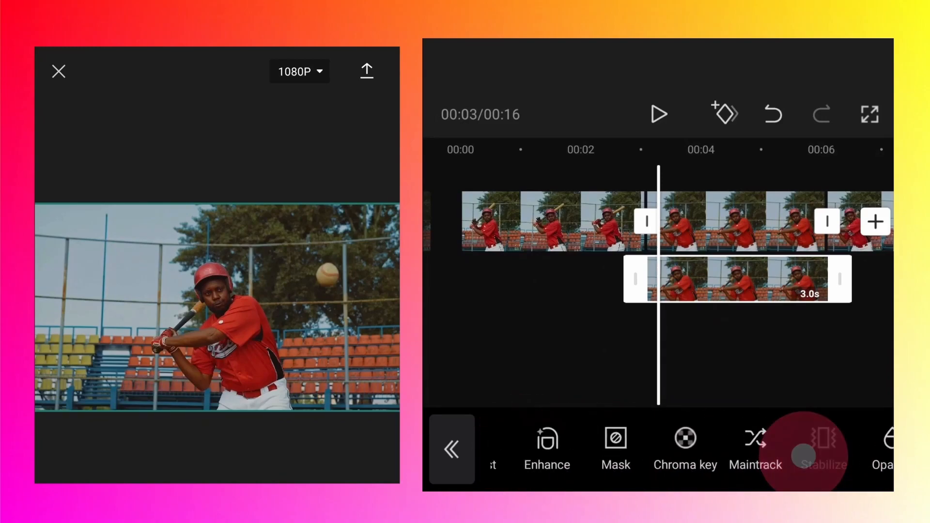
Step: Remove the overlay copy's background, leaving the colour batter over the grayscale scene
{"action": "scroll", "scroll_direction": "left", "scroll_amount": 3}
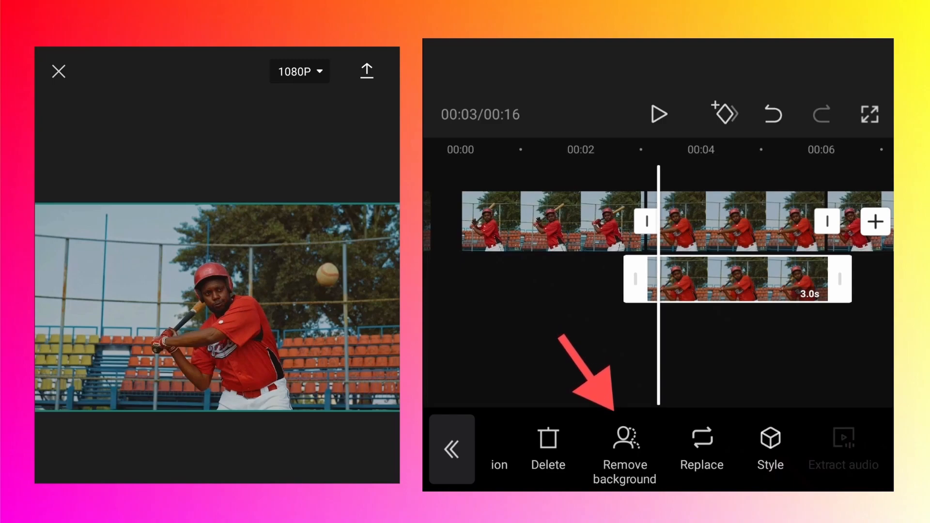
{"action": "left_click", "coordinate": [624, 448]}
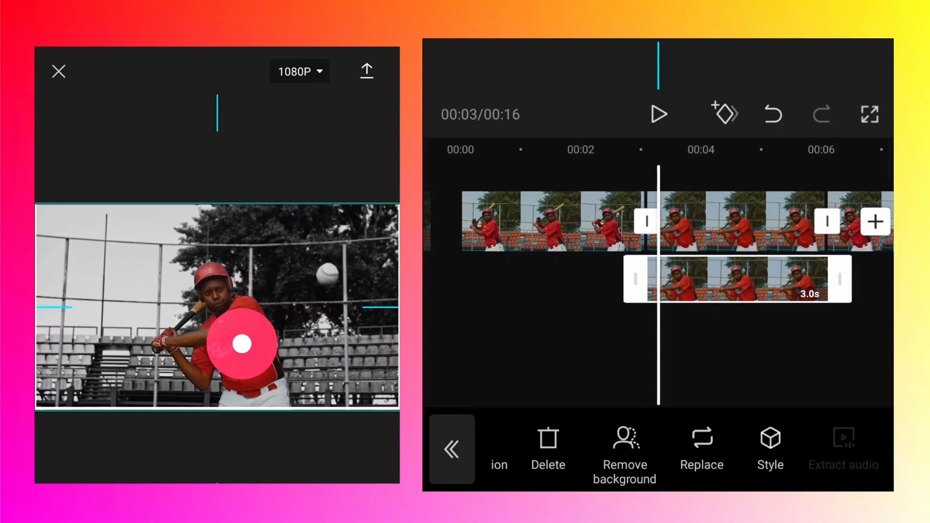
{"action": "left_click", "coordinate": [241, 343]}
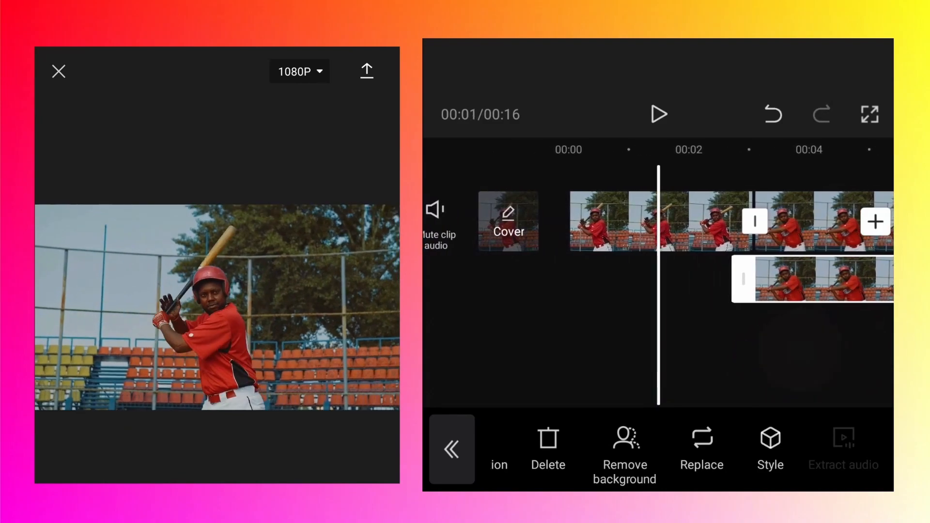
{"action": "left_click", "coordinate": [657, 114]}
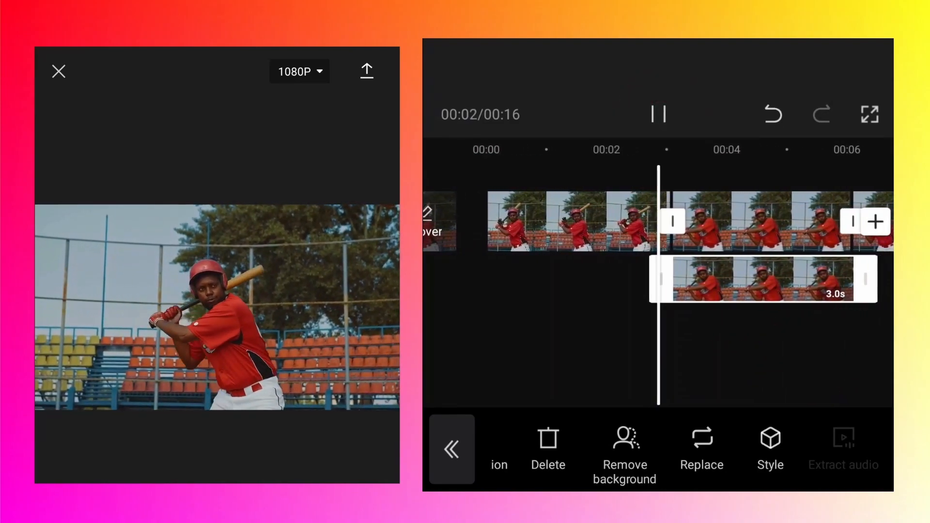
{"action": "left_click", "coordinate": [658, 114]}
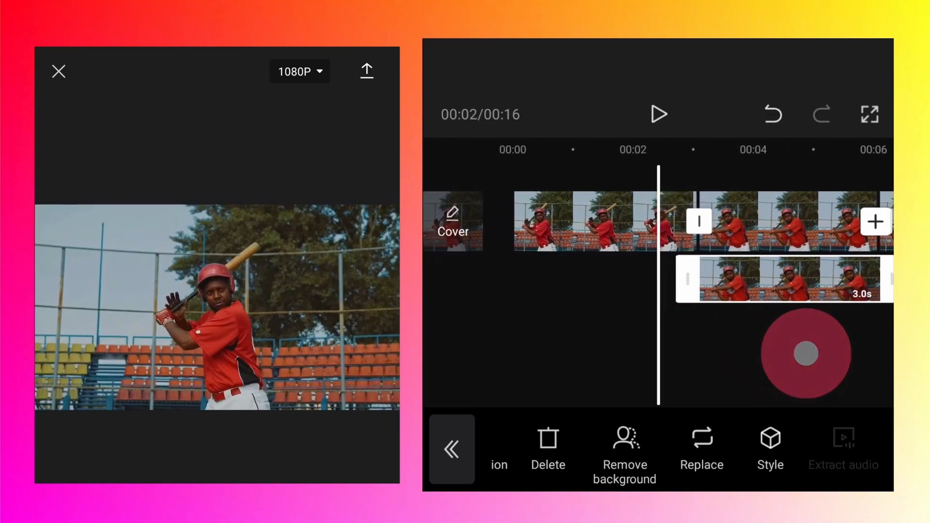
{"action": "left_click", "coordinate": [806, 353]}
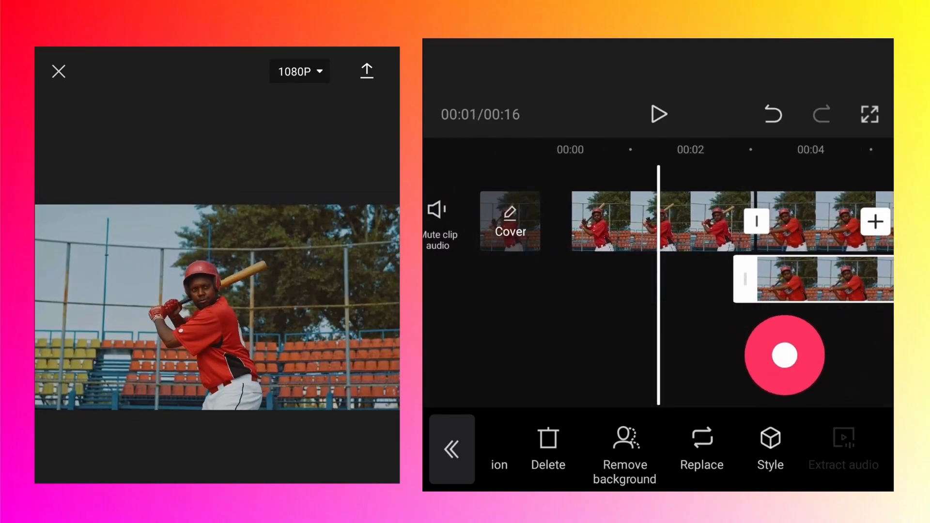
{"action": "left_click", "coordinate": [450, 447]}
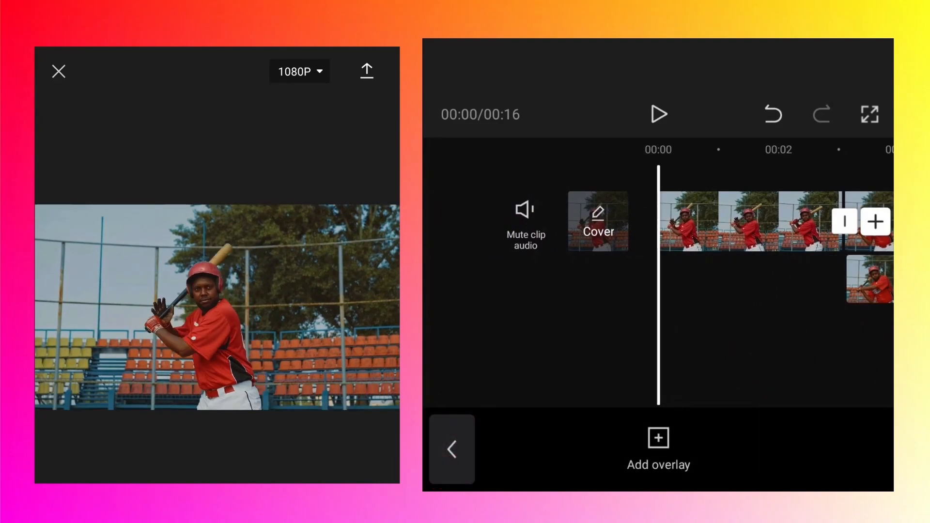
{"action": "left_click", "coordinate": [450, 448]}
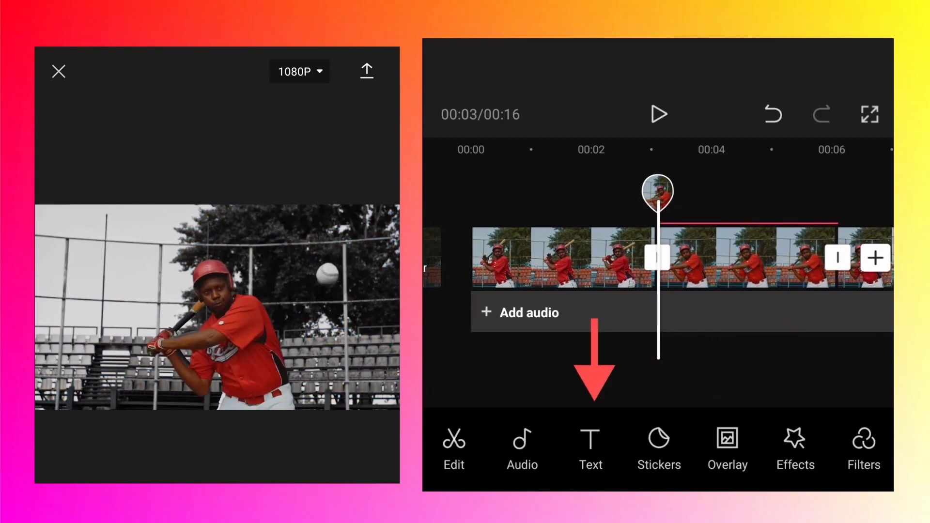
Step: Add a new text layer reading 'Baseball' over the freeze frame
{"action": "left_click", "coordinate": [589, 447]}
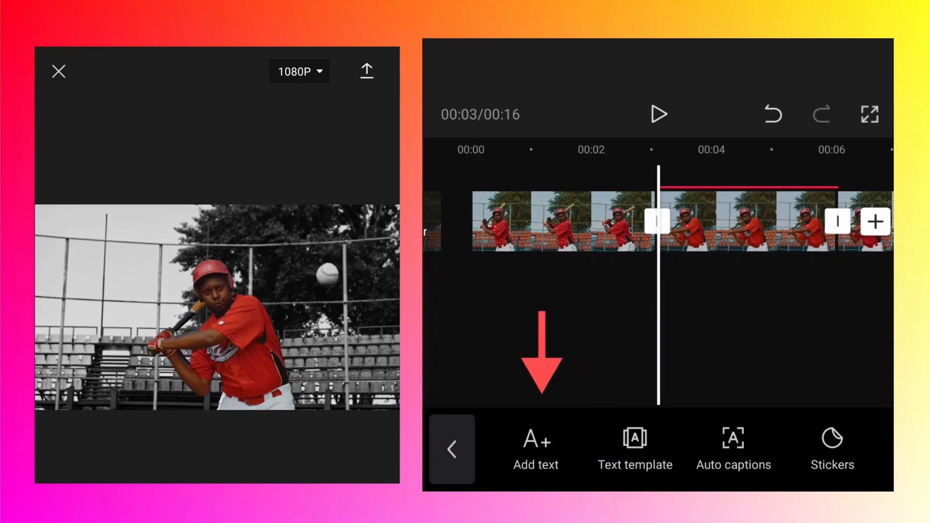
{"action": "left_click", "coordinate": [535, 447]}
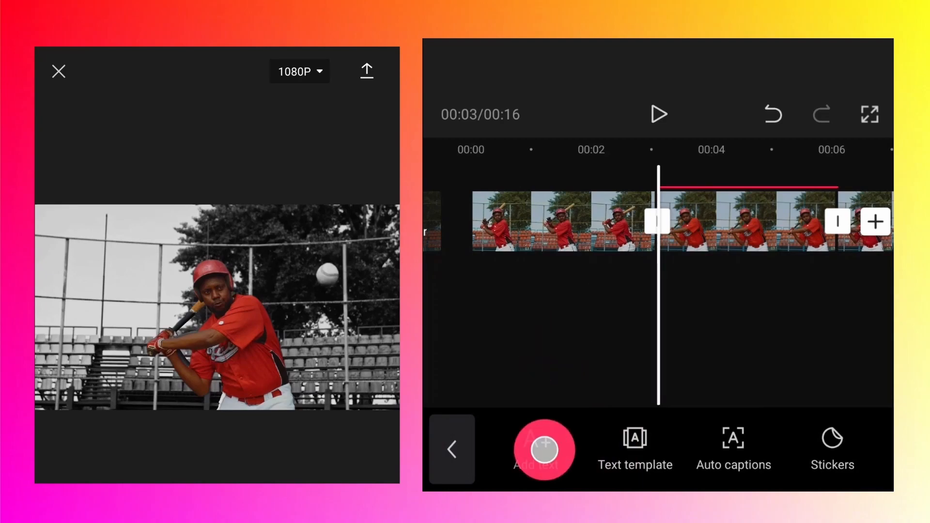
{"action": "left_click", "coordinate": [543, 448]}
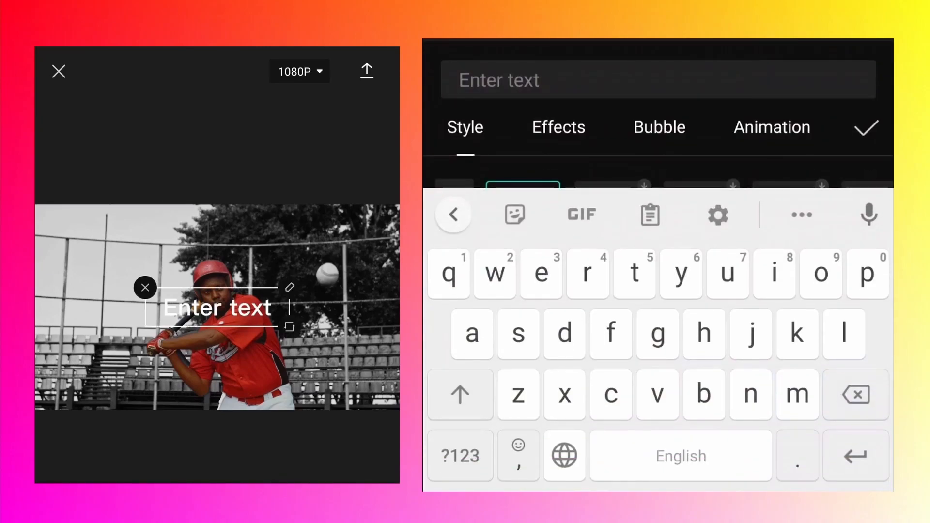
{"action": "type", "text": "Basel"}
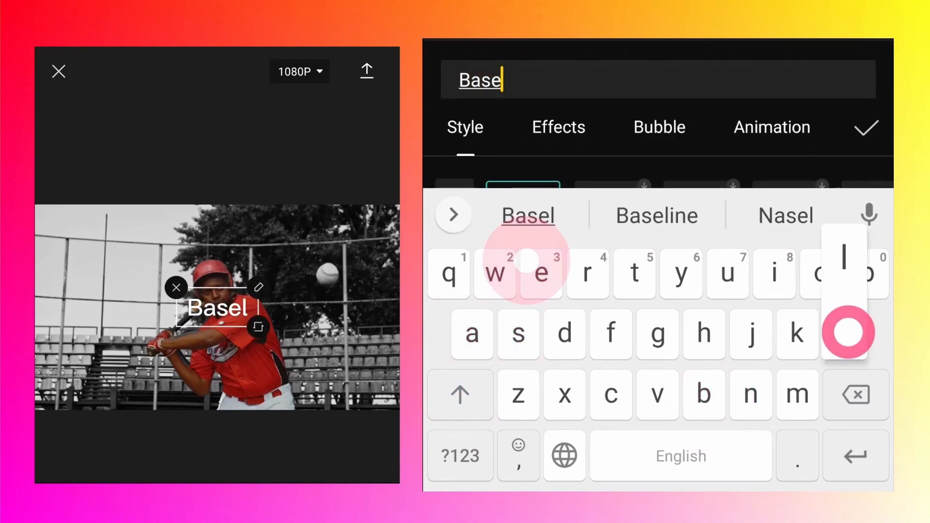
{"action": "type", "text": "lba"}
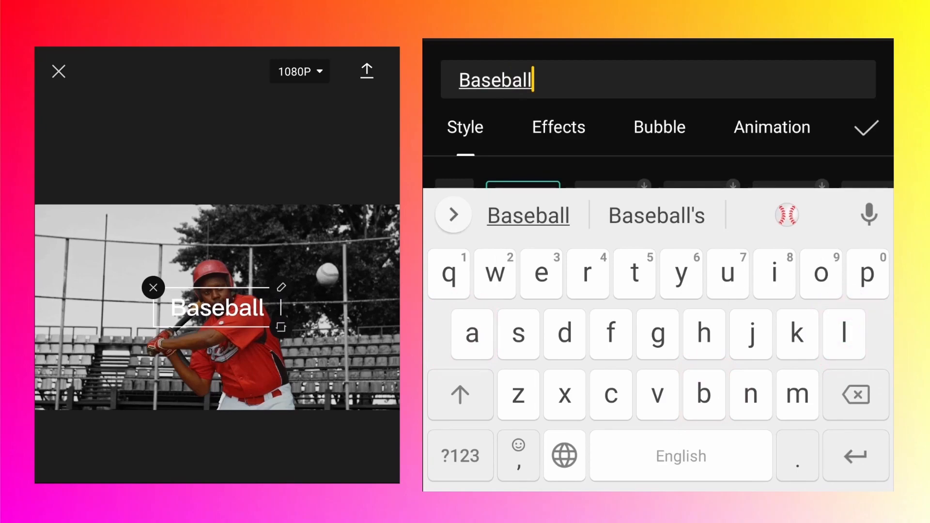
{"action": "left_click", "coordinate": [867, 127]}
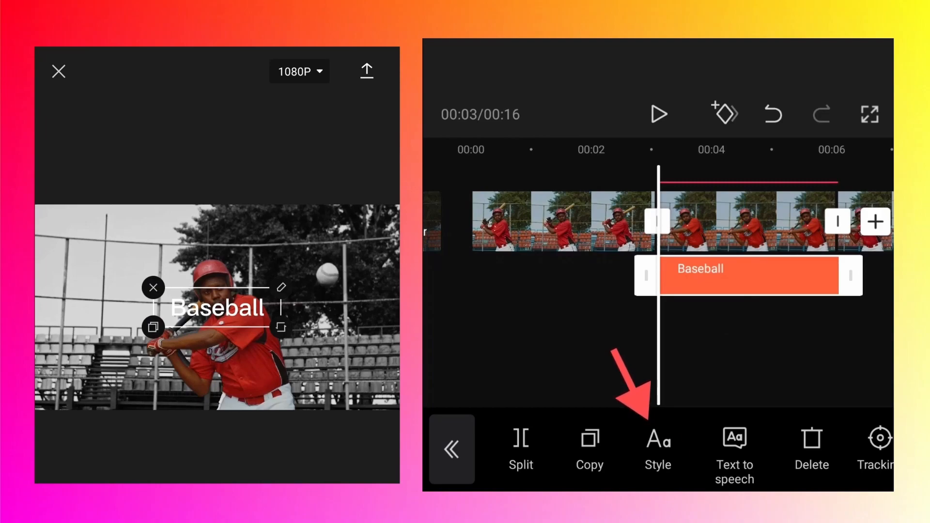
Step: Give the Baseball text the bold FACON font
{"action": "left_click", "coordinate": [657, 447]}
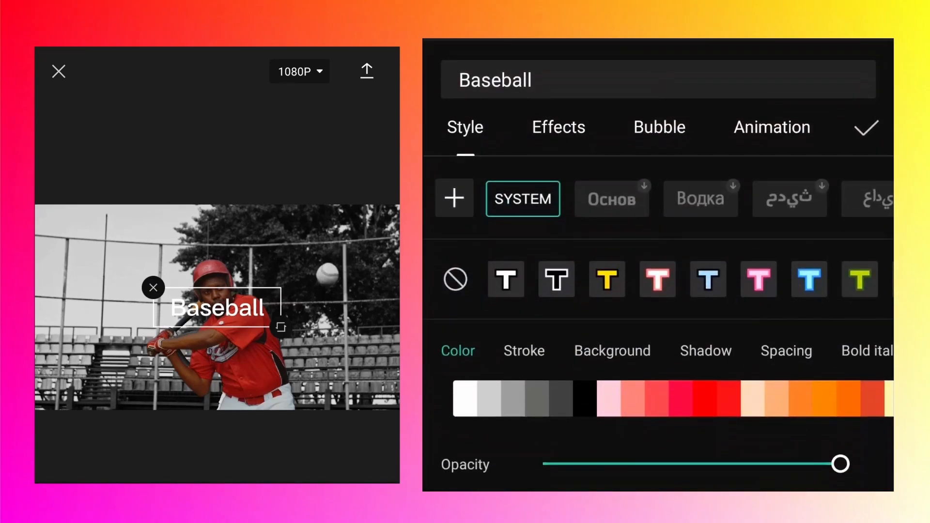
{"action": "left_click", "coordinate": [733, 396]}
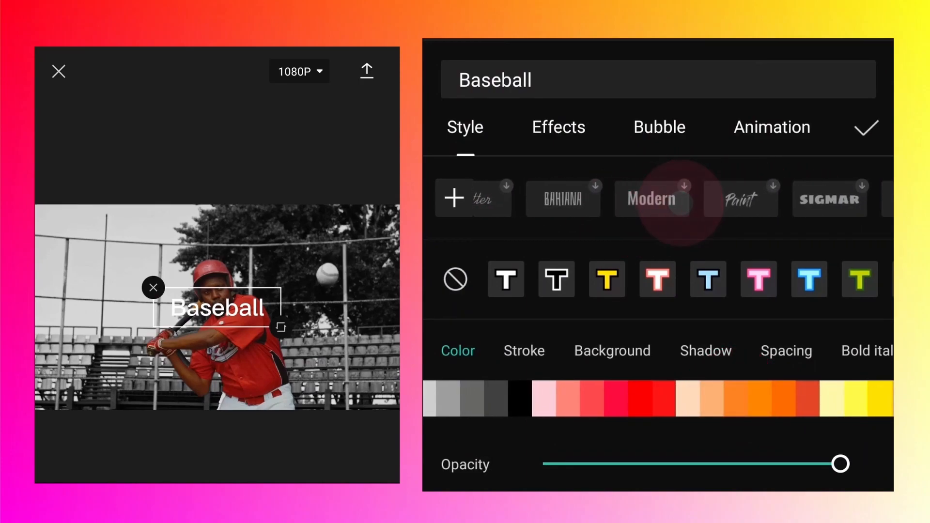
{"action": "scroll", "scroll_direction": "left", "scroll_amount": 3}
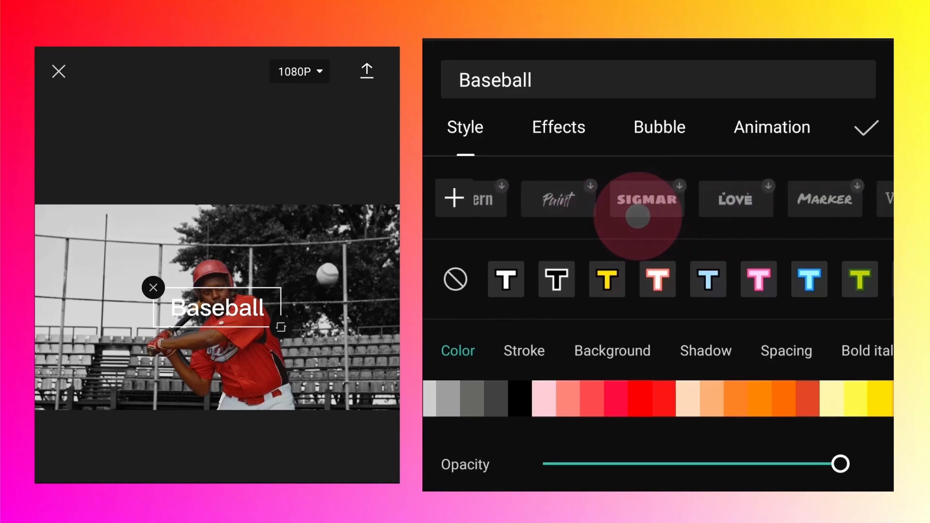
{"action": "scroll", "scroll_direction": "left", "scroll_amount": 3}
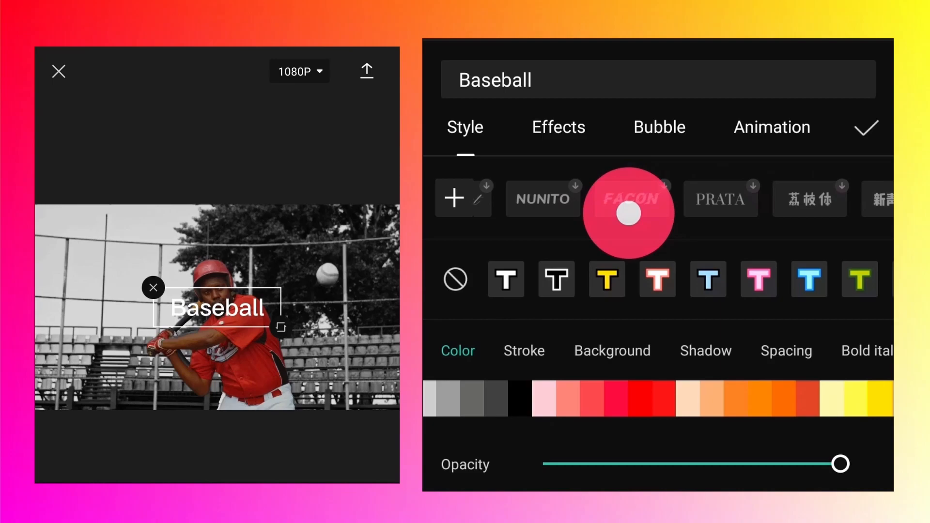
{"action": "left_click", "coordinate": [630, 198]}
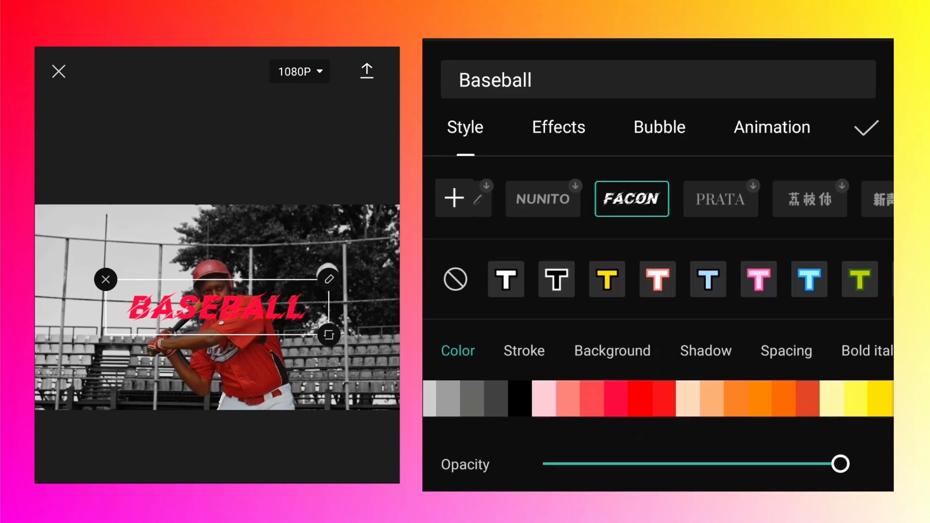
Step: Give the text an orange background and confirm the styling
{"action": "left_click", "coordinate": [612, 349]}
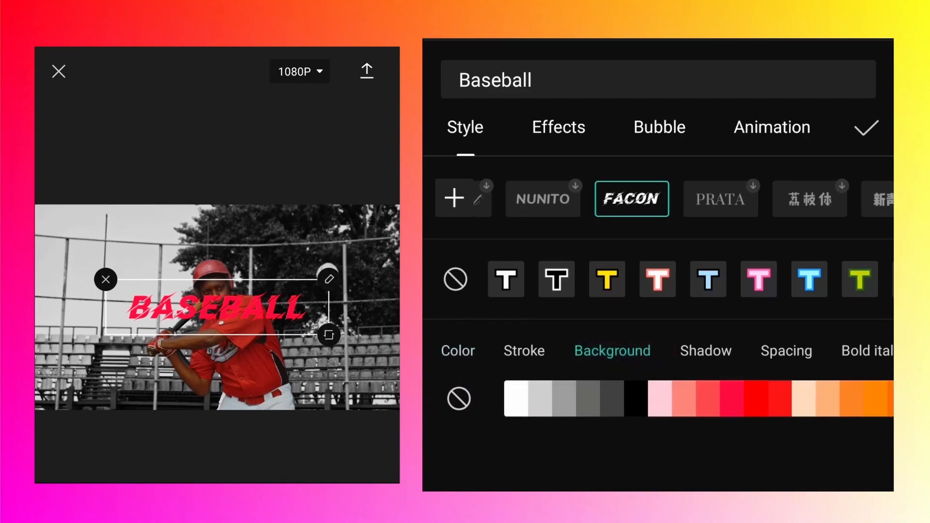
{"action": "left_click", "coordinate": [754, 399]}
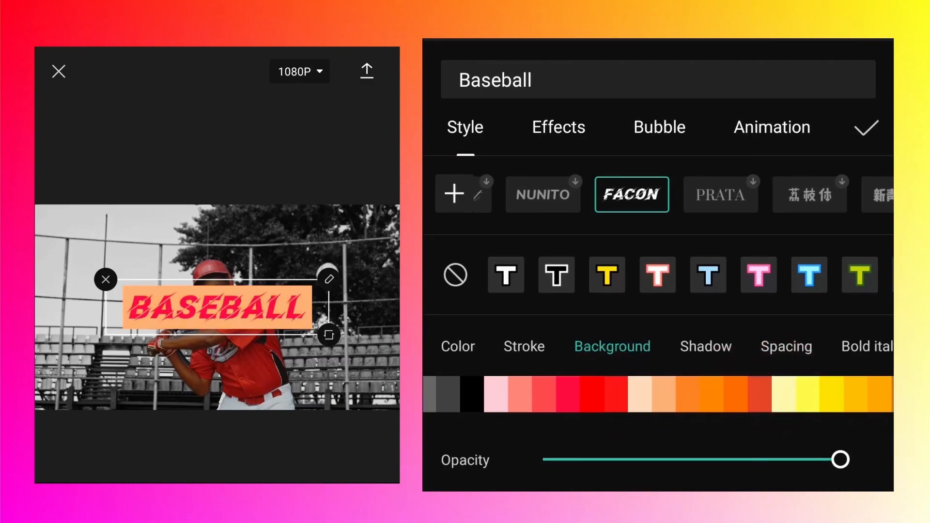
{"action": "left_click", "coordinate": [866, 127]}
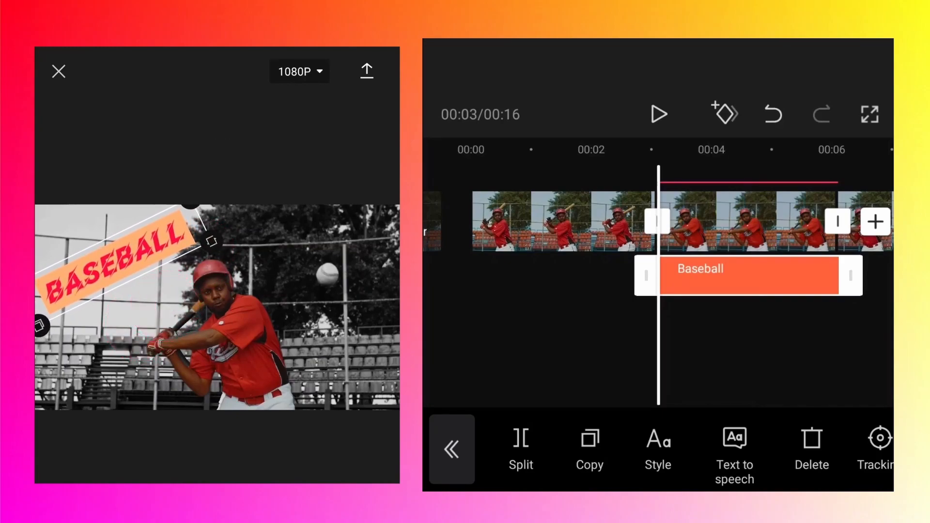
Step: Scroll through the text toolbar toward the entrance animation choices
{"action": "scroll", "scroll_direction": "left", "scroll_amount": 3}
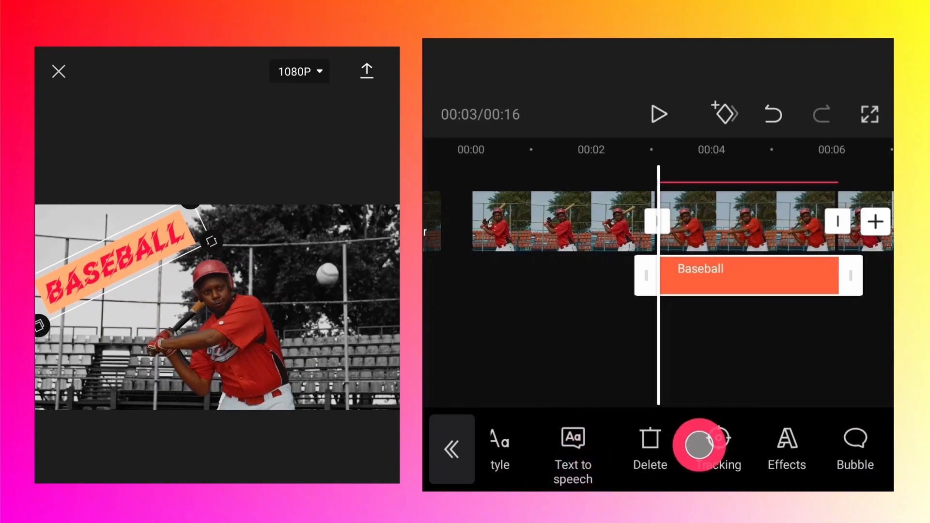
{"action": "scroll", "scroll_direction": "left", "scroll_amount": 3}
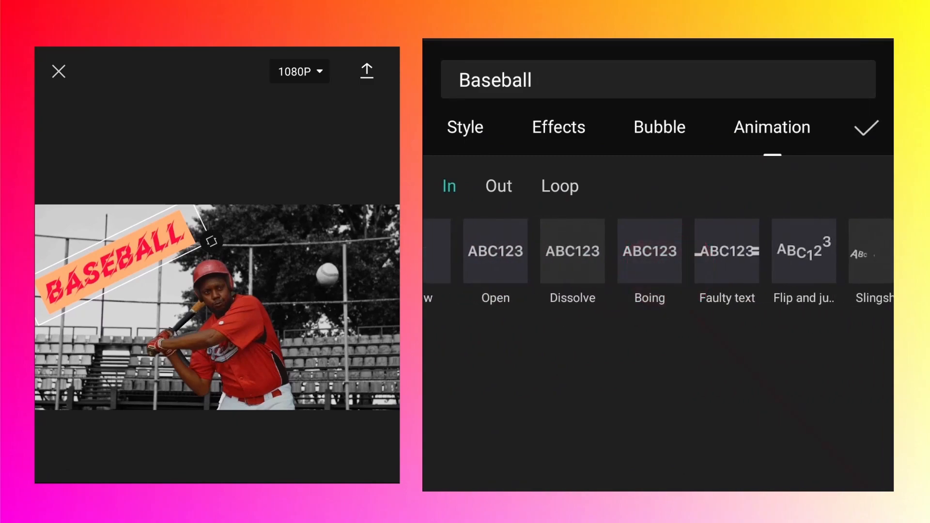
Step: Apply a Wipe entrance (In) animation to the BASEBALL caption
{"action": "scroll", "scroll_direction": "left", "scroll_amount": 3}
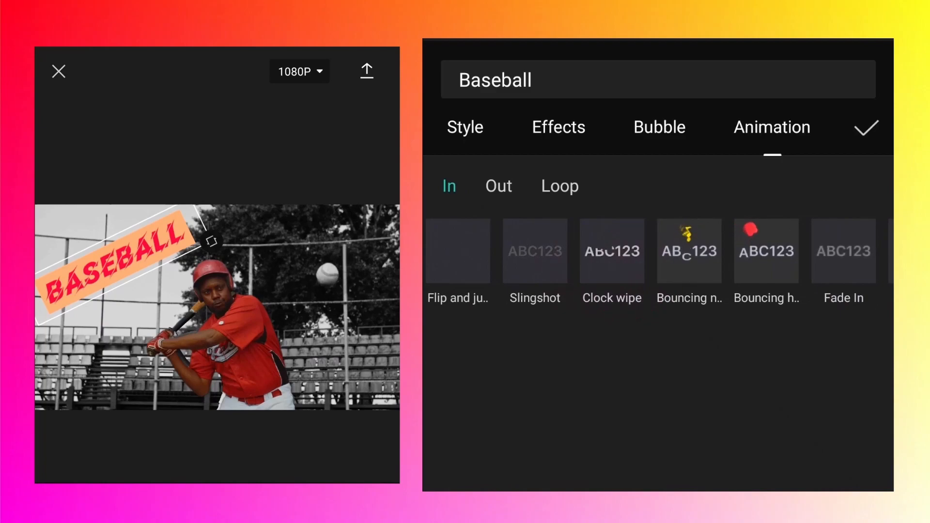
{"action": "scroll", "scroll_direction": "left", "scroll_amount": 3}
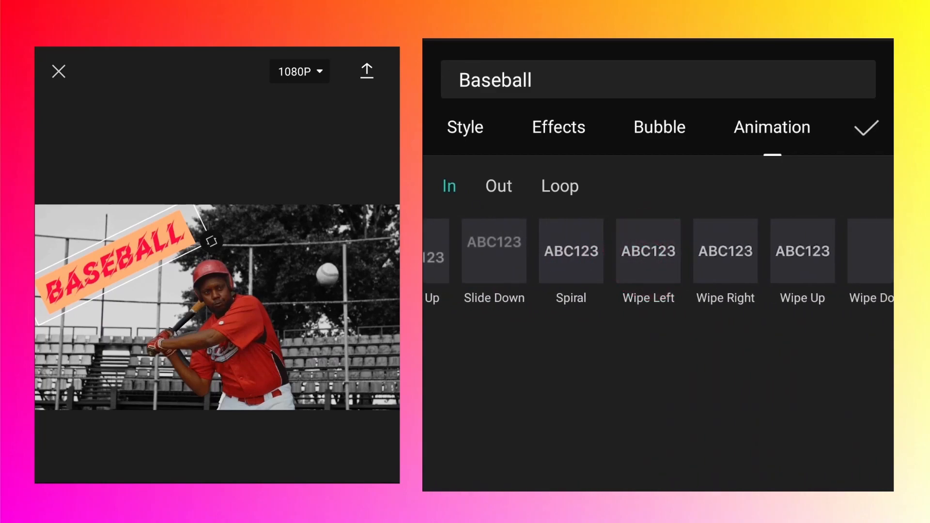
{"action": "left_click", "coordinate": [725, 250]}
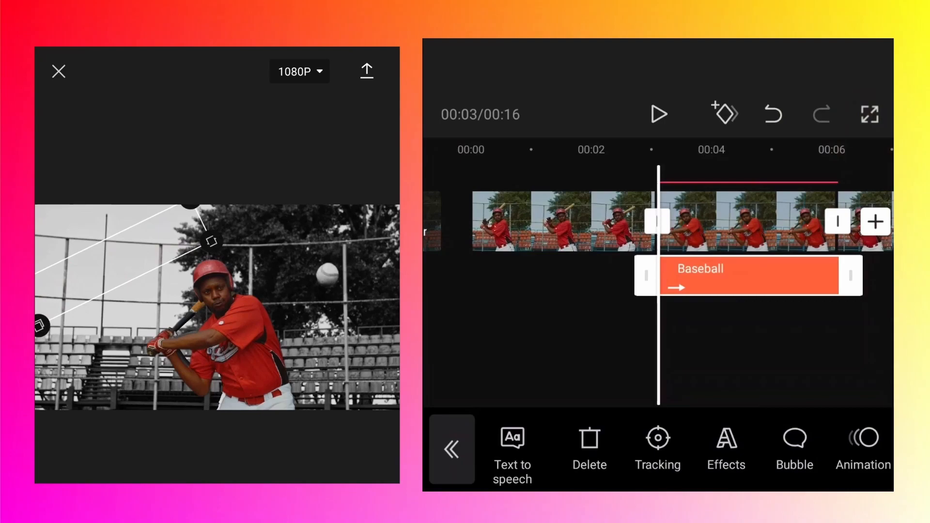
Step: Duplicate the caption as a matching 'Player' label positioned below BASEBALL
{"action": "left_click", "coordinate": [589, 447]}
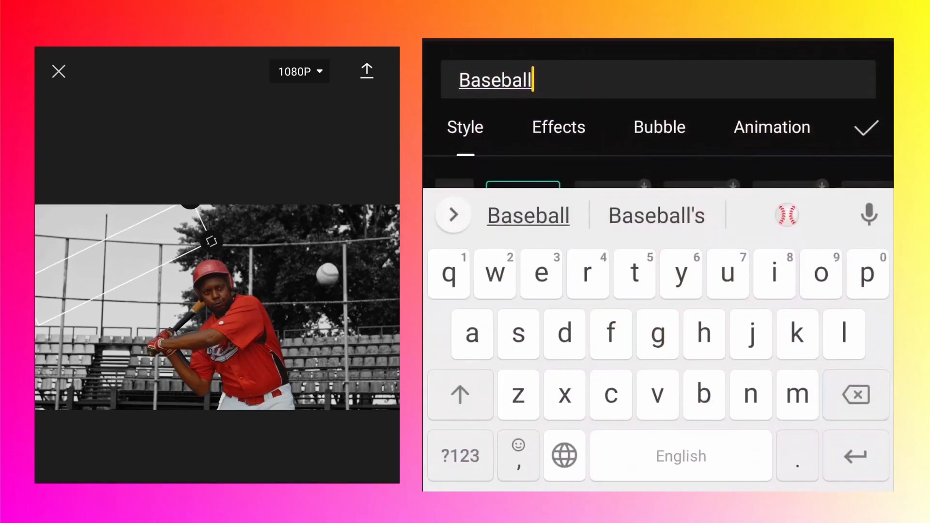
{"action": "left_click", "coordinate": [854, 395]}
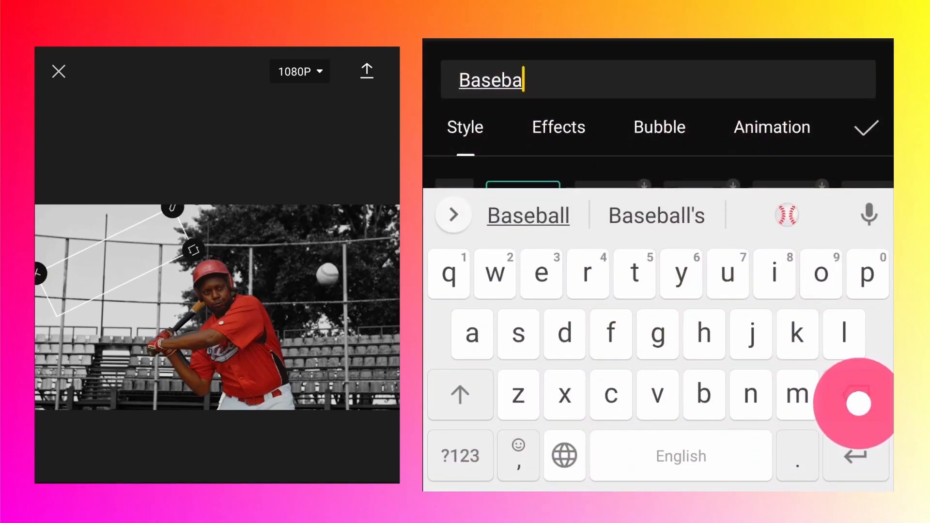
{"action": "type", "text": "Pla"}
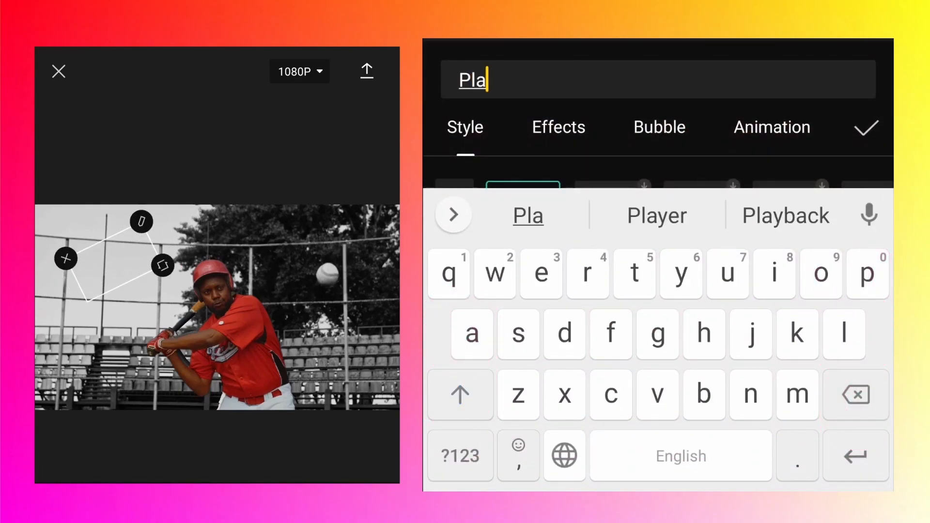
{"action": "left_click", "coordinate": [865, 128]}
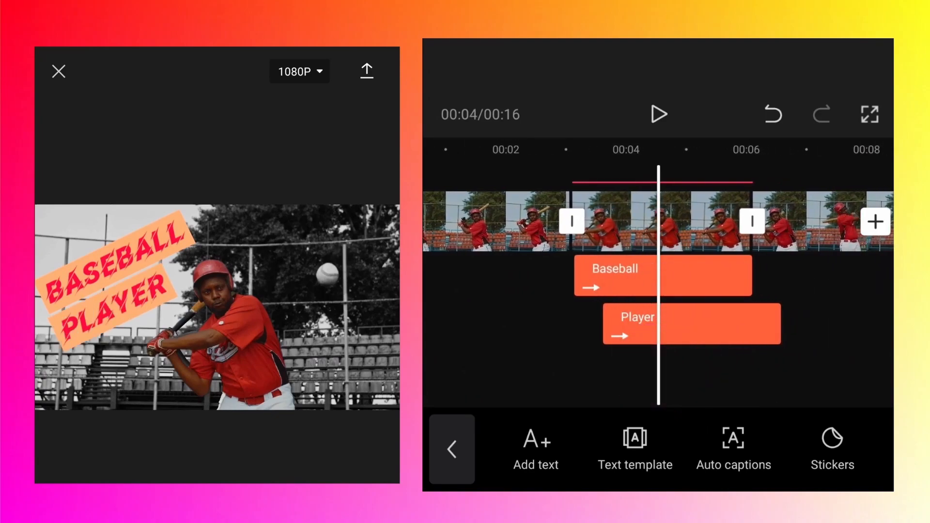
{"action": "left_click", "coordinate": [691, 323]}
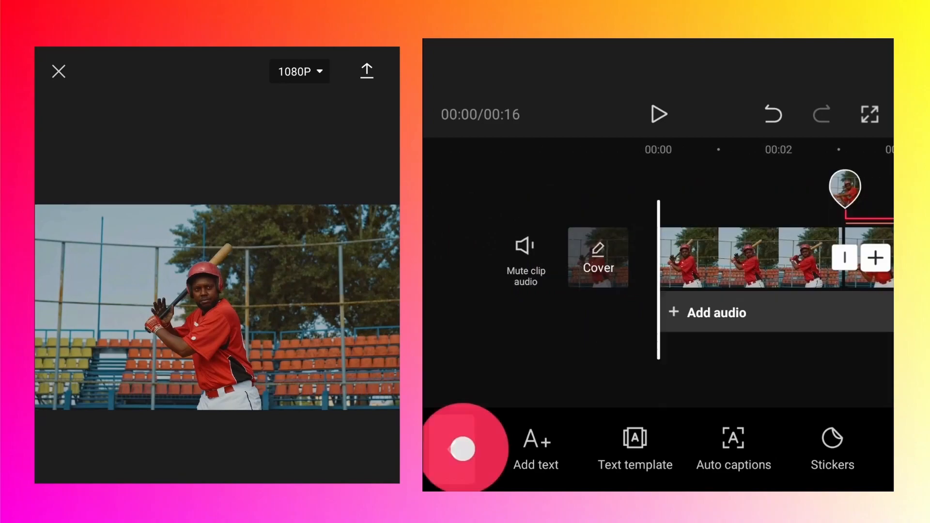
Step: Return to the main tools at 00:00 and start adding audio to the project
{"action": "left_click", "coordinate": [465, 448]}
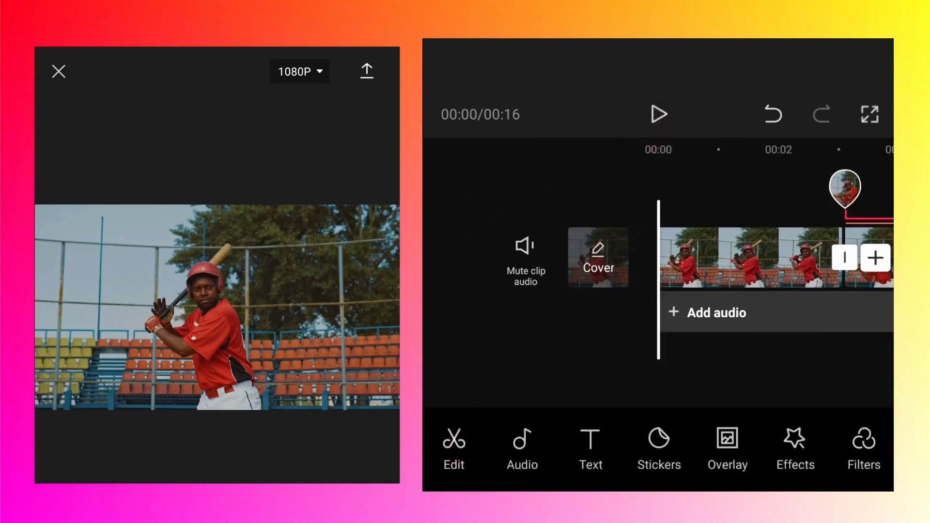
{"action": "left_click", "coordinate": [657, 114]}
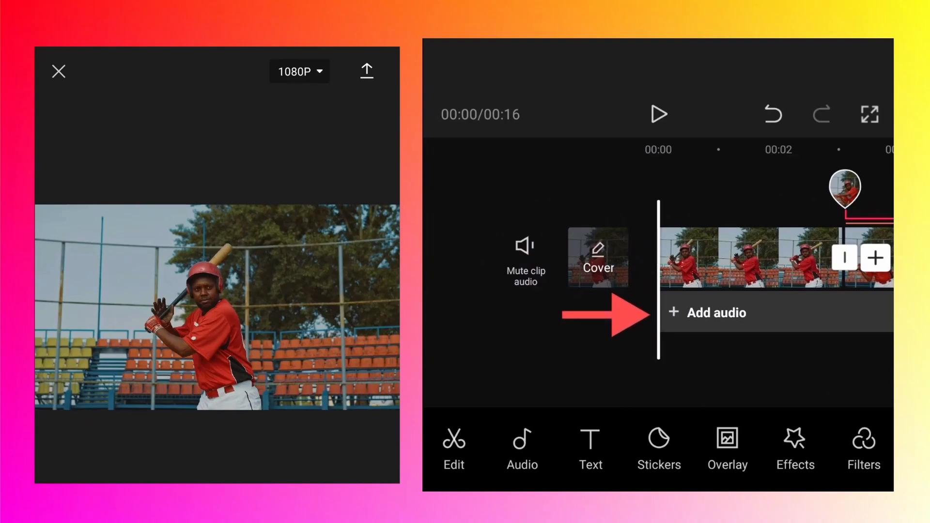
{"action": "left_click", "coordinate": [521, 448]}
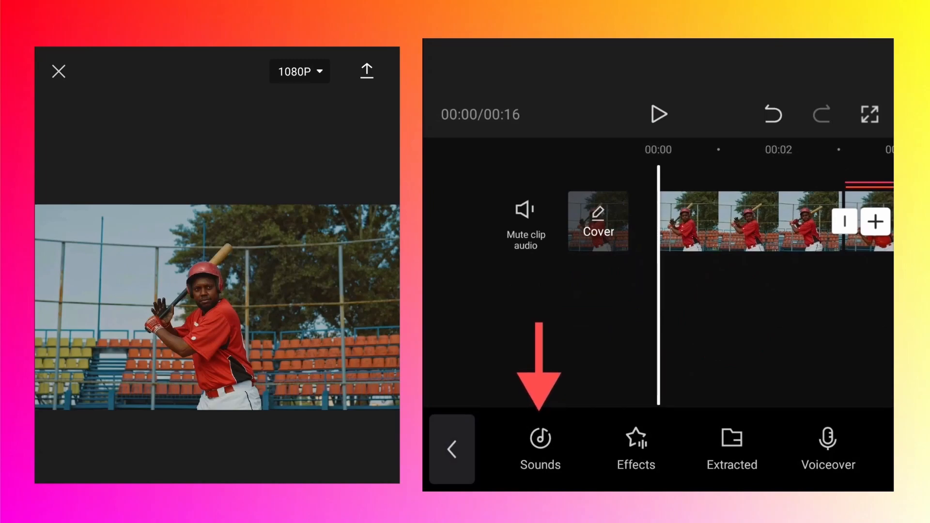
Step: Download the SAW track from the Beat collection in the Sounds library
{"action": "left_click", "coordinate": [540, 449]}
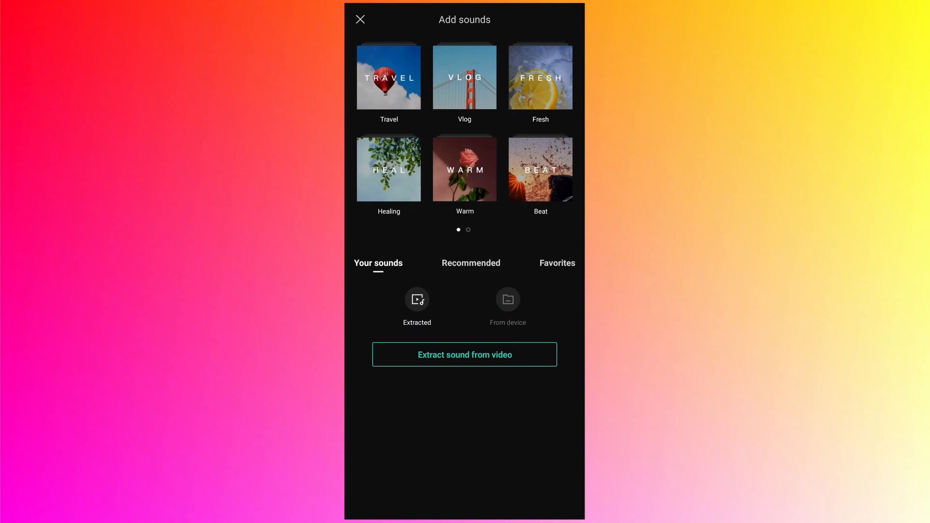
{"action": "left_click", "coordinate": [540, 169]}
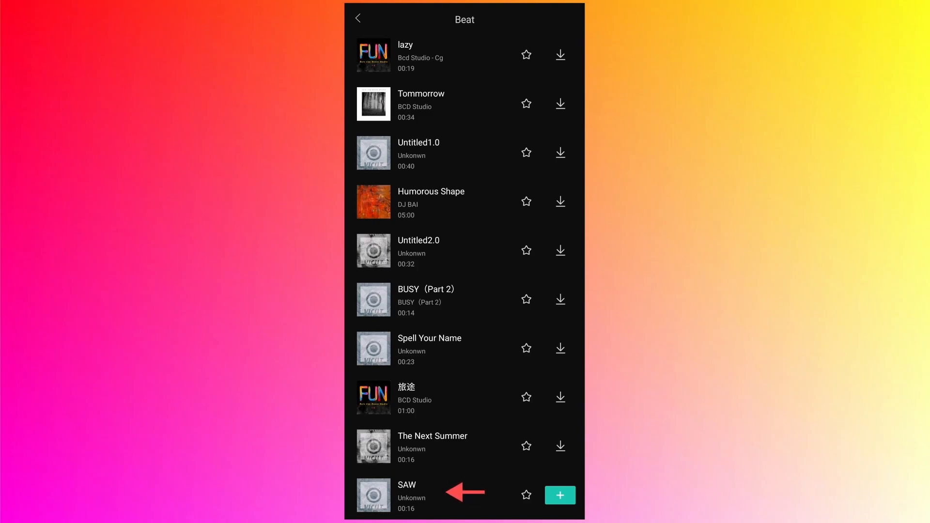
{"action": "left_click", "coordinate": [559, 495]}
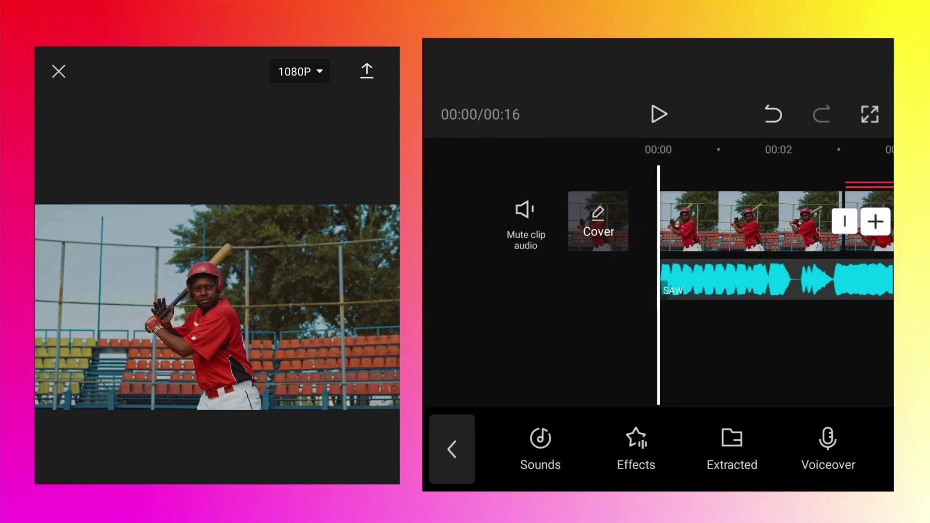
Step: Play the project back from the start with the SAW audio beneath the video
{"action": "left_click", "coordinate": [658, 114]}
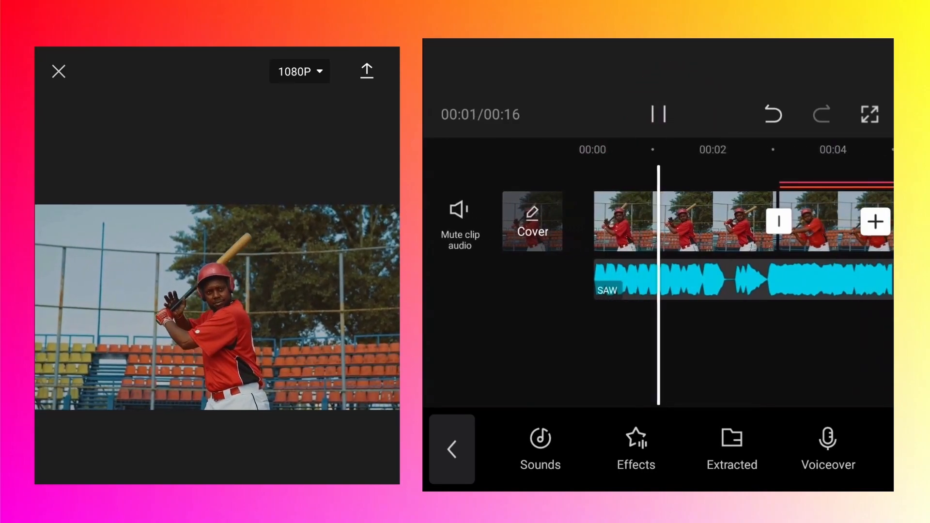